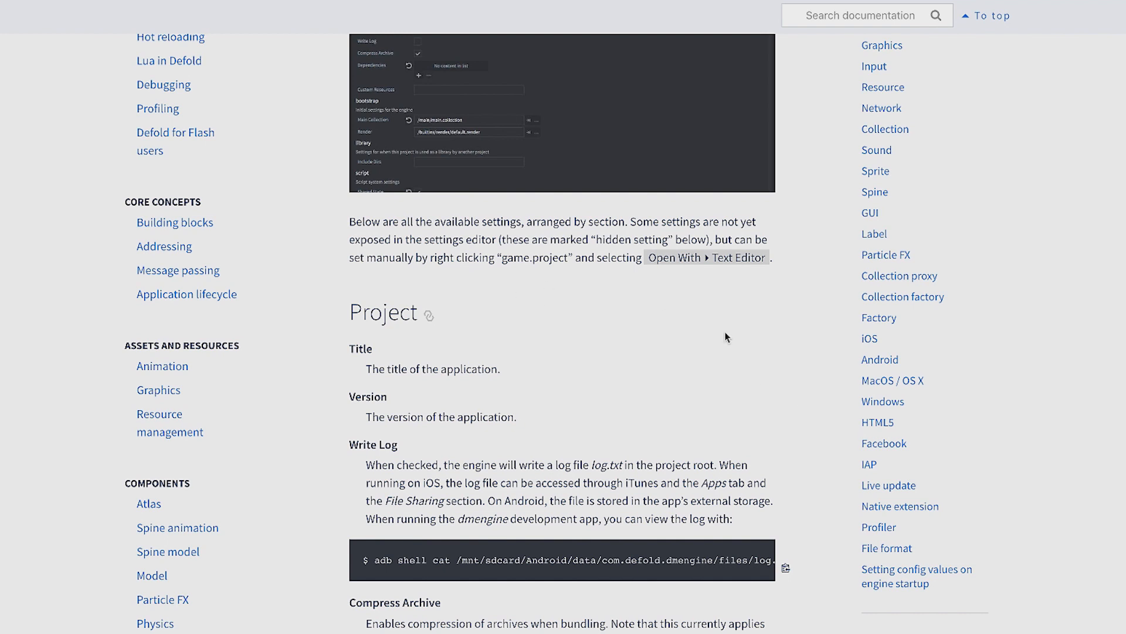
Scroll the project settings manual to the iOS section and highlight the Info.plist setting
left_click(880, 359)
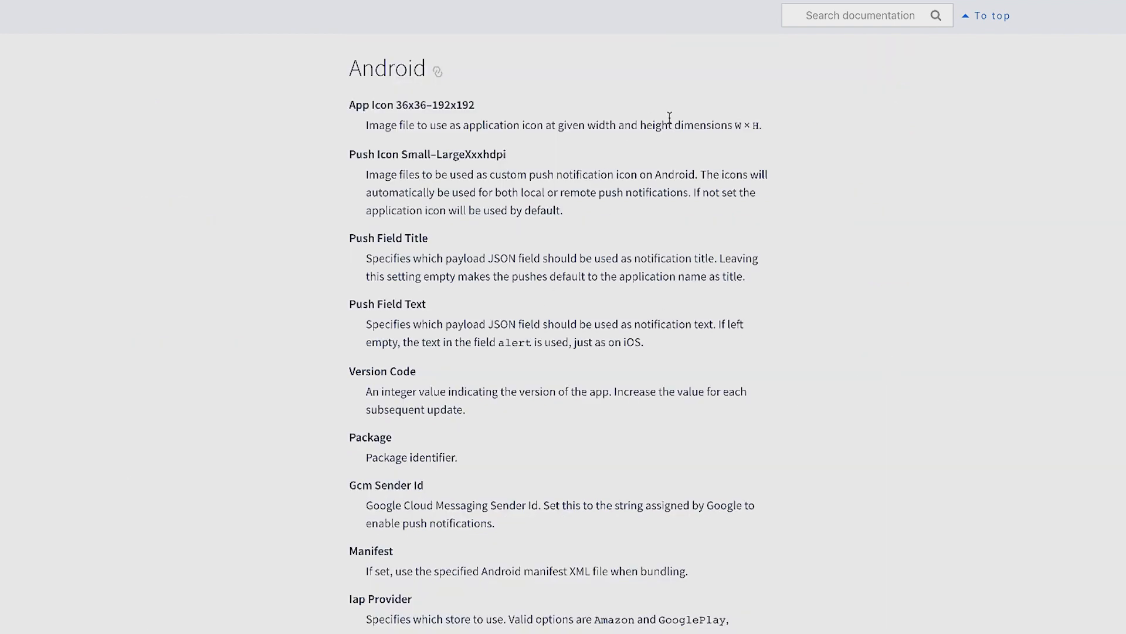
scroll("down", 3)
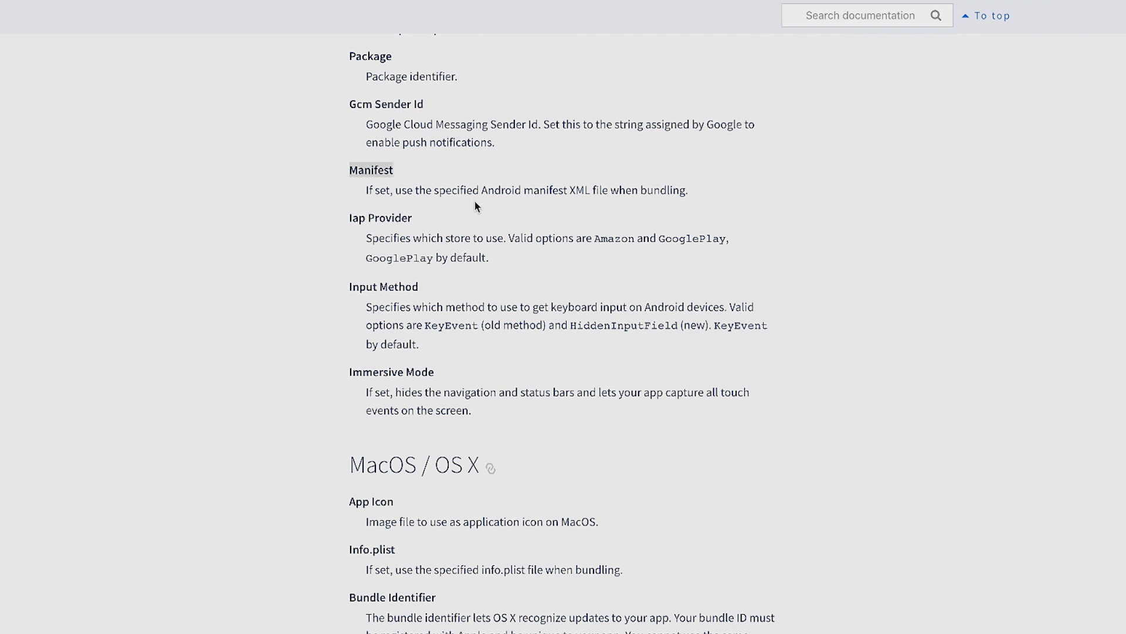
mouse_move(488, 206)
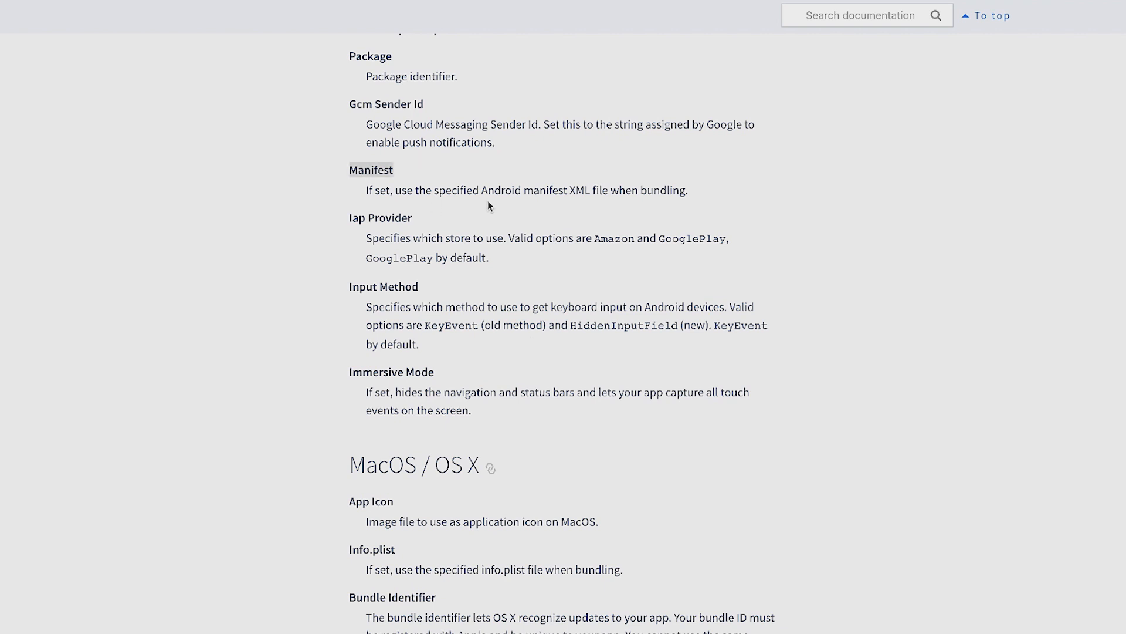
scroll("down", 3)
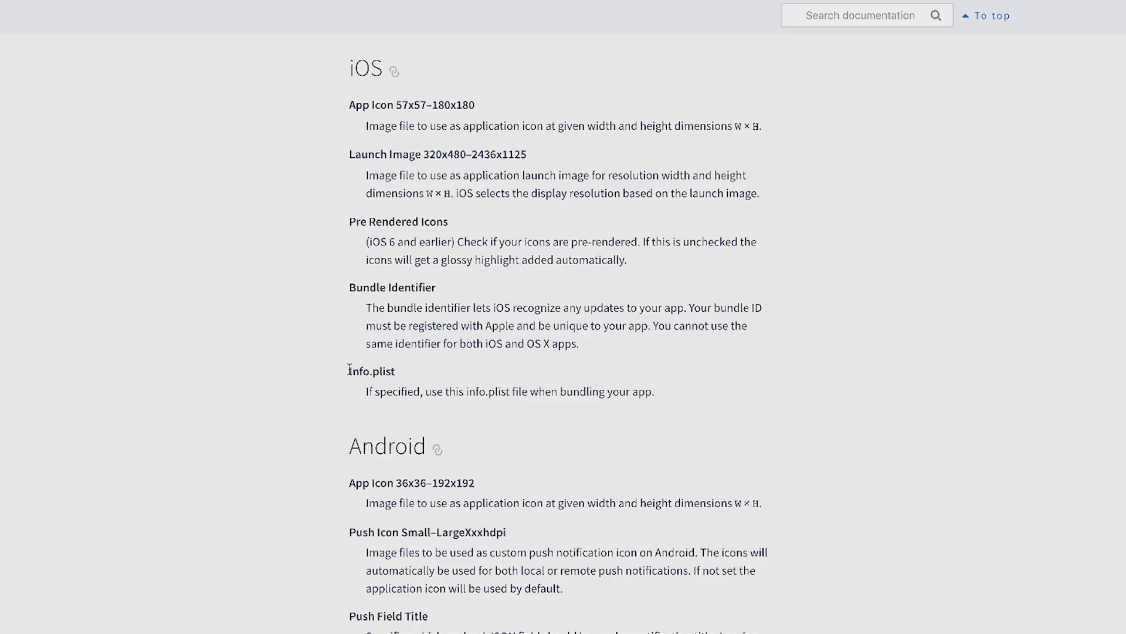
double_click(371, 371)
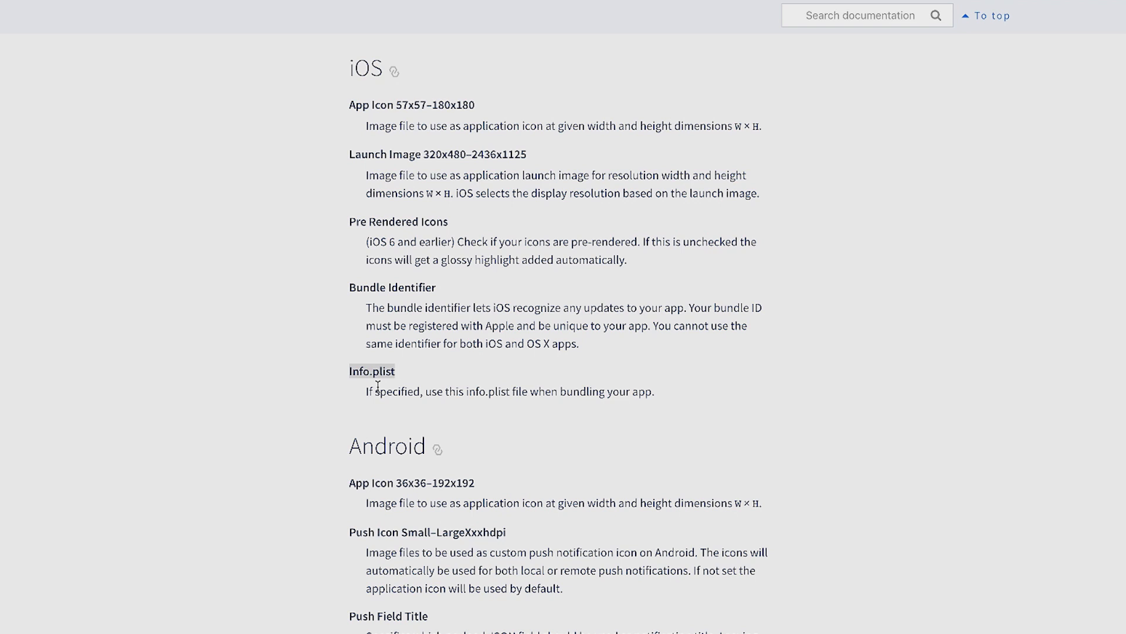
scroll("down", 3)
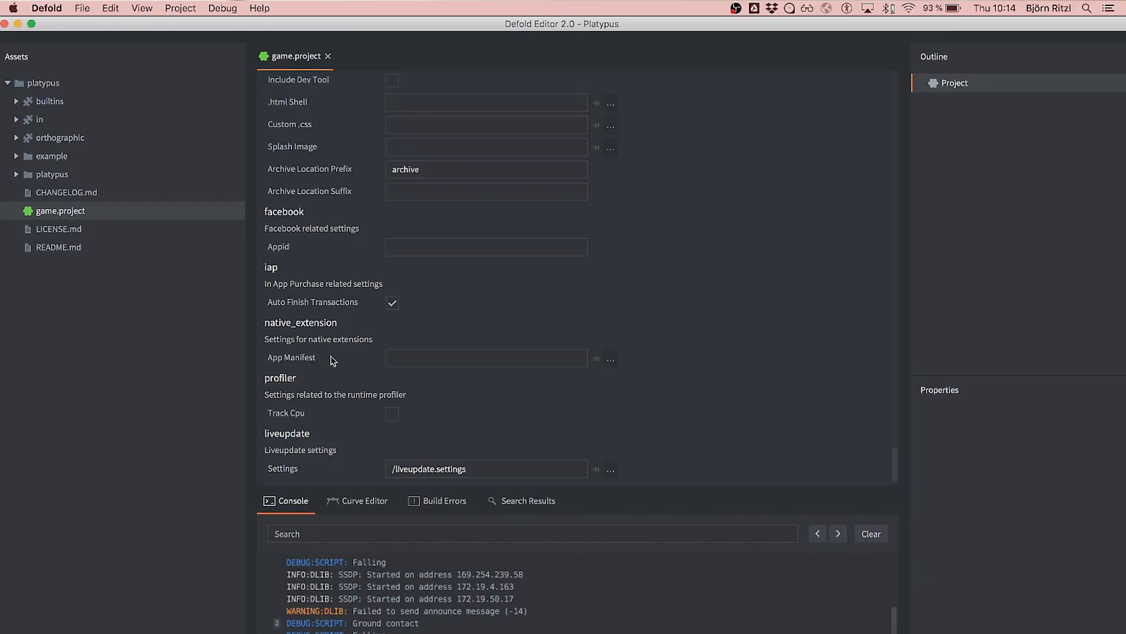
mouse_move(340, 376)
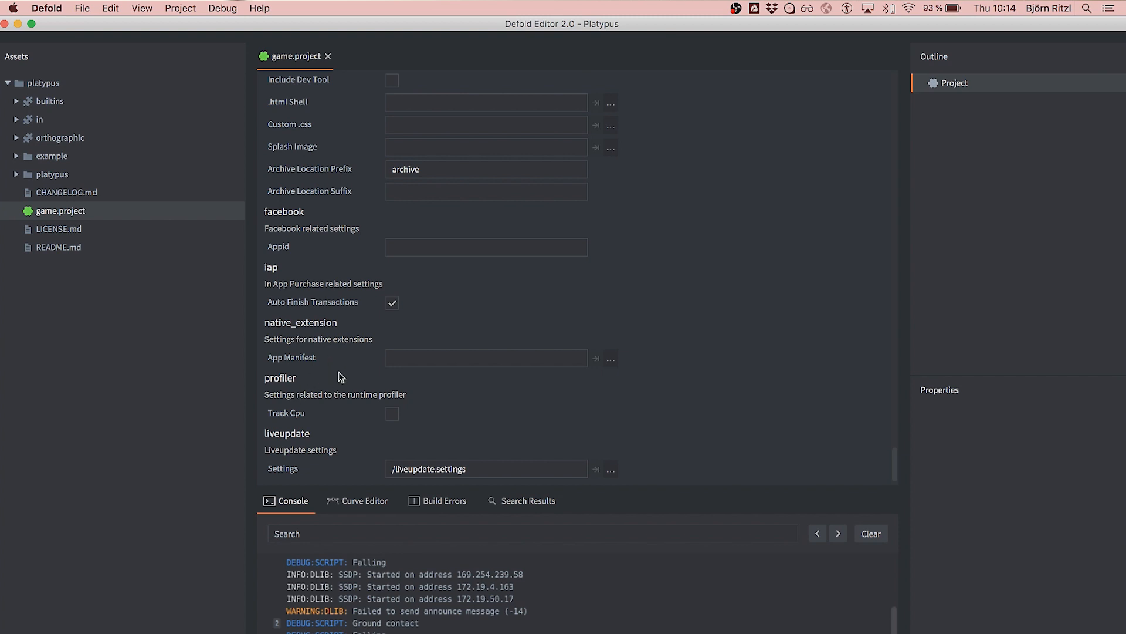
mouse_move(273, 366)
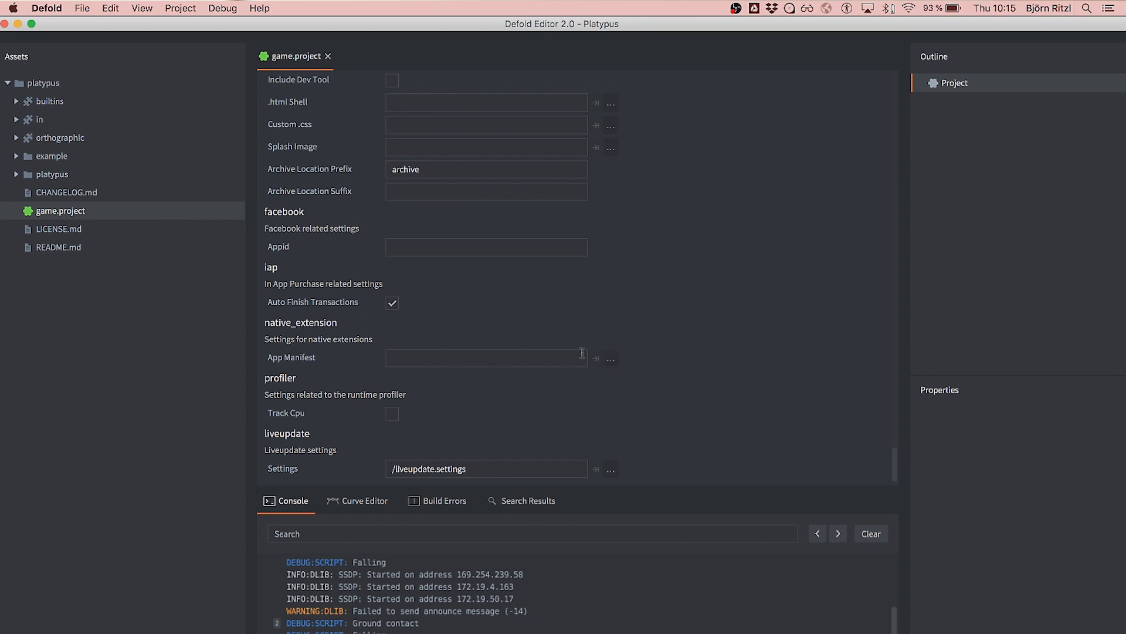
mouse_move(421, 329)
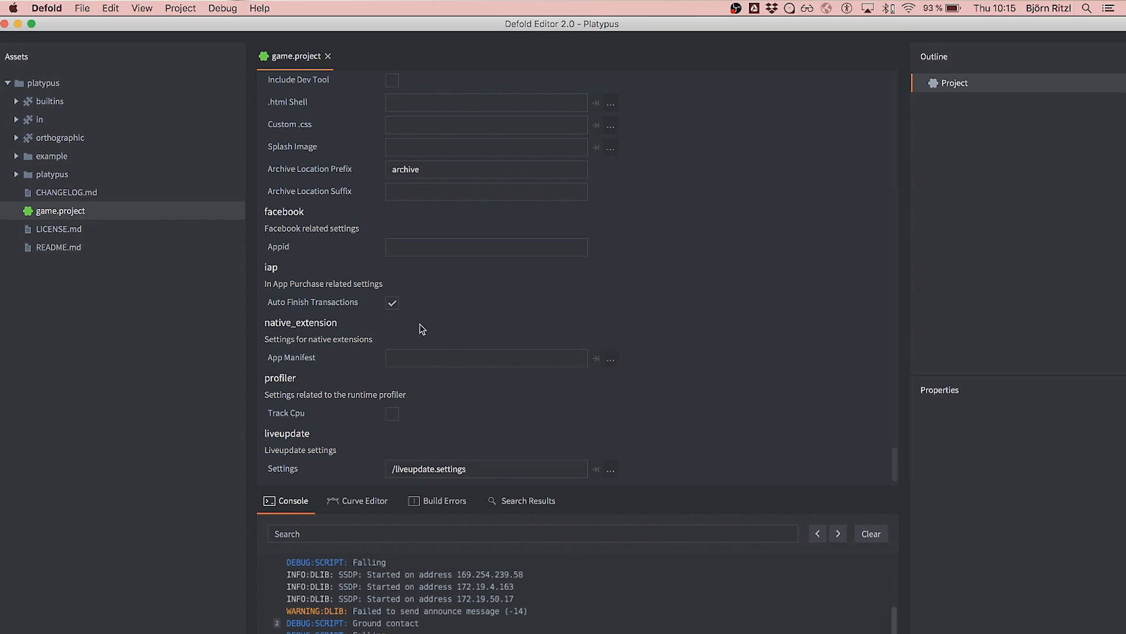
Show the Project > Bundle submenu listing iOS, Android, macOS, Windows, Linux and HTML5
left_click(180, 8)
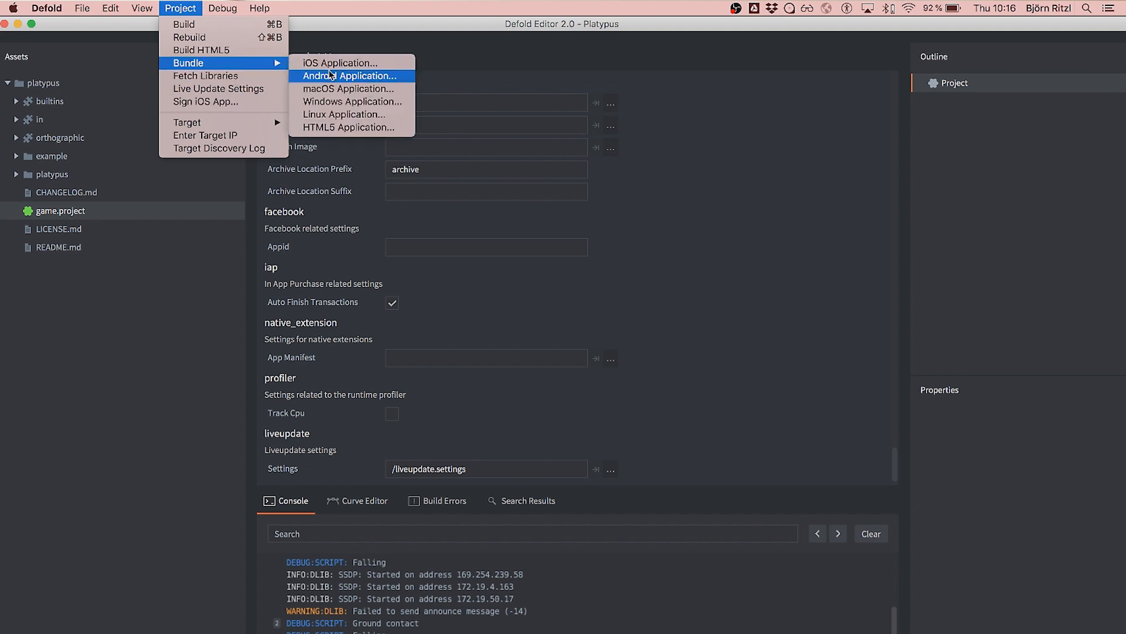
Choose Android bundling, then move to the App Manifest generator page in the browser
left_click(351, 75)
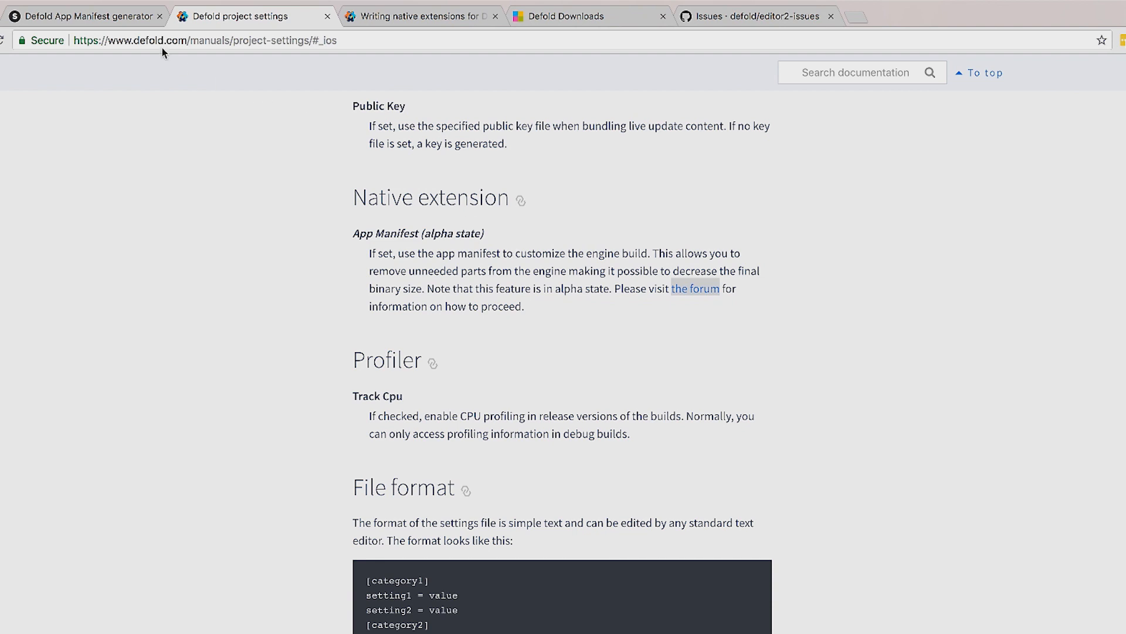
mouse_move(328, 155)
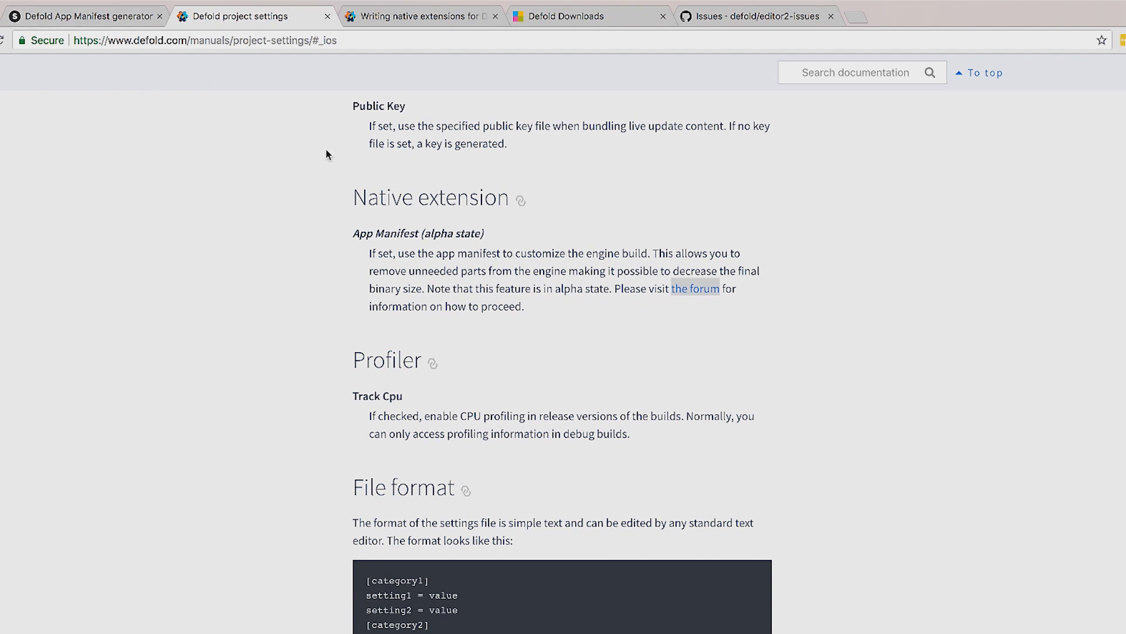
left_click(82, 15)
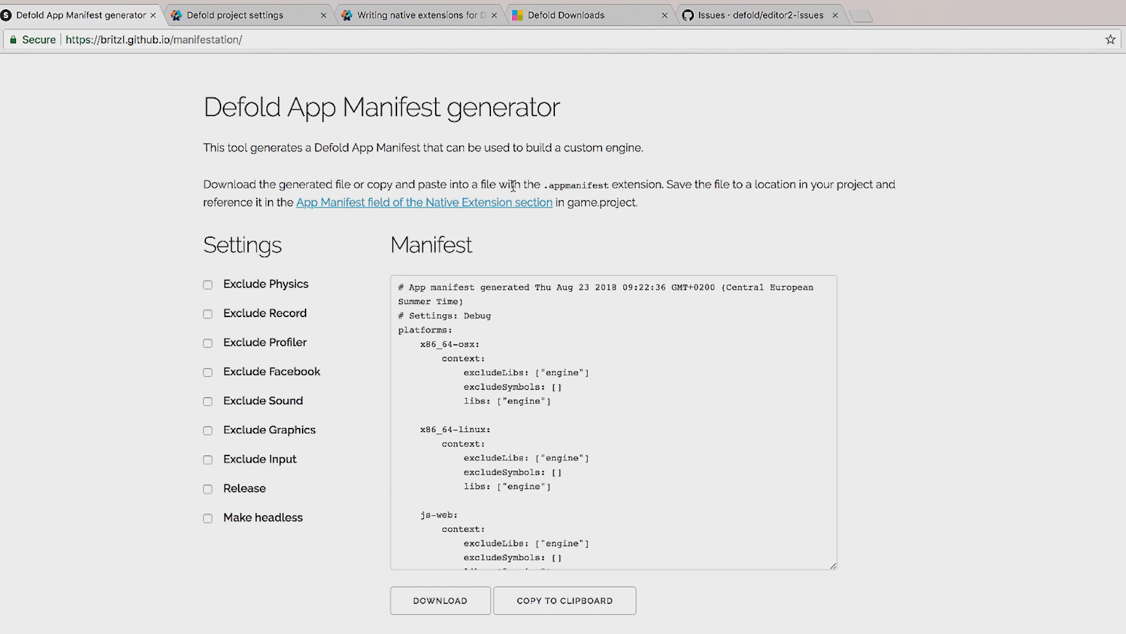
Enable Exclude Physics so the manifest drops Bullet/Box2D and links the null physics library
left_click(207, 284)
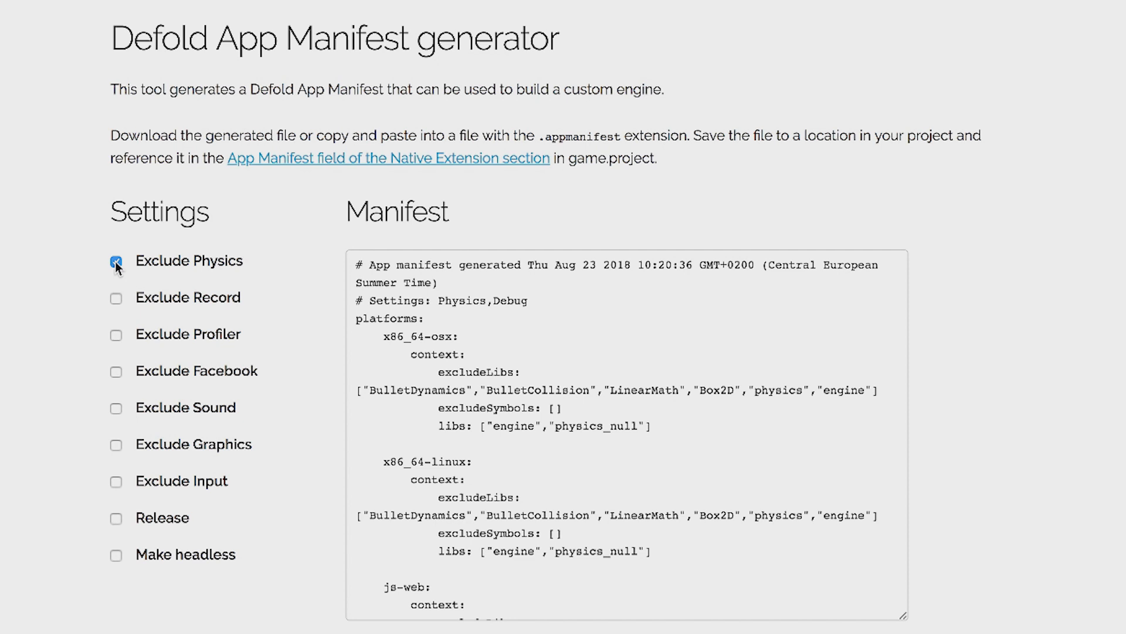
left_click(116, 260)
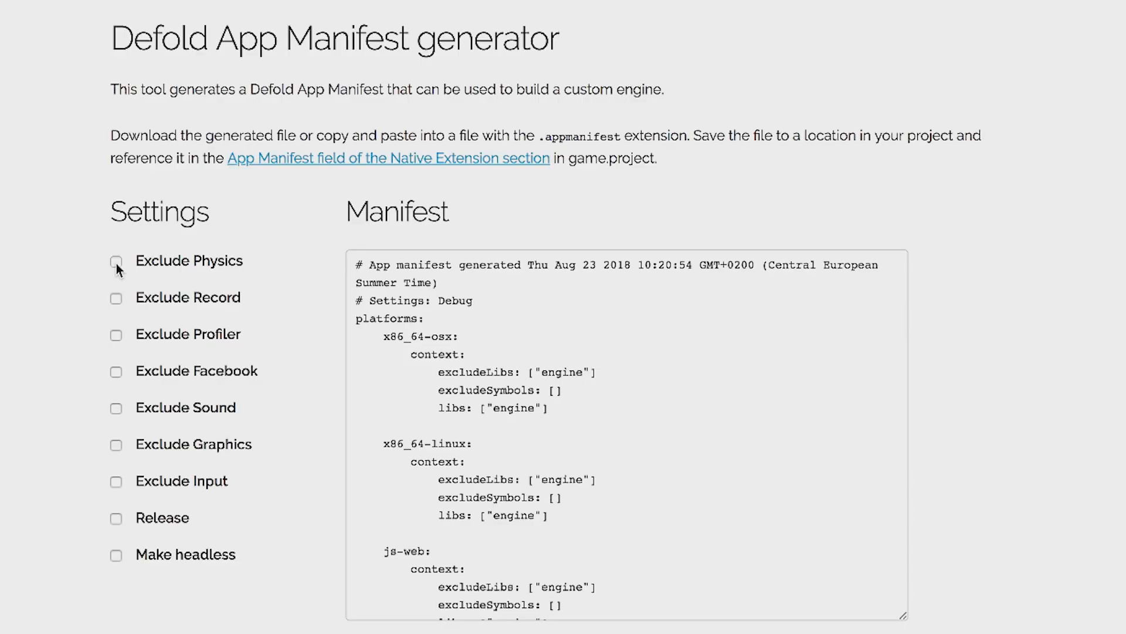
left_click(117, 262)
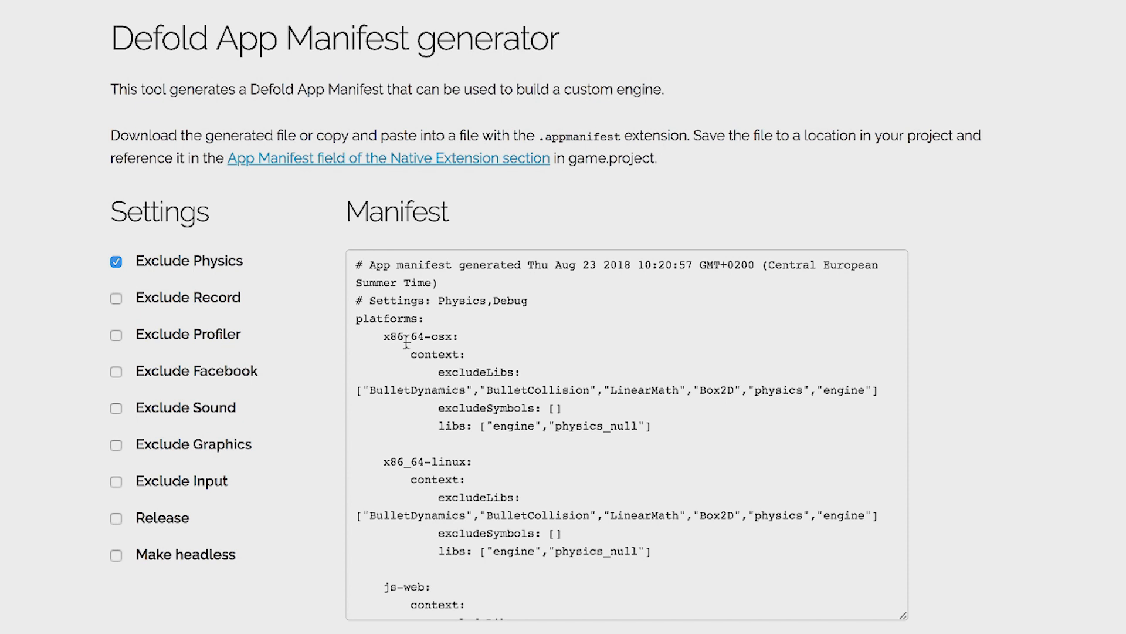
mouse_move(434, 412)
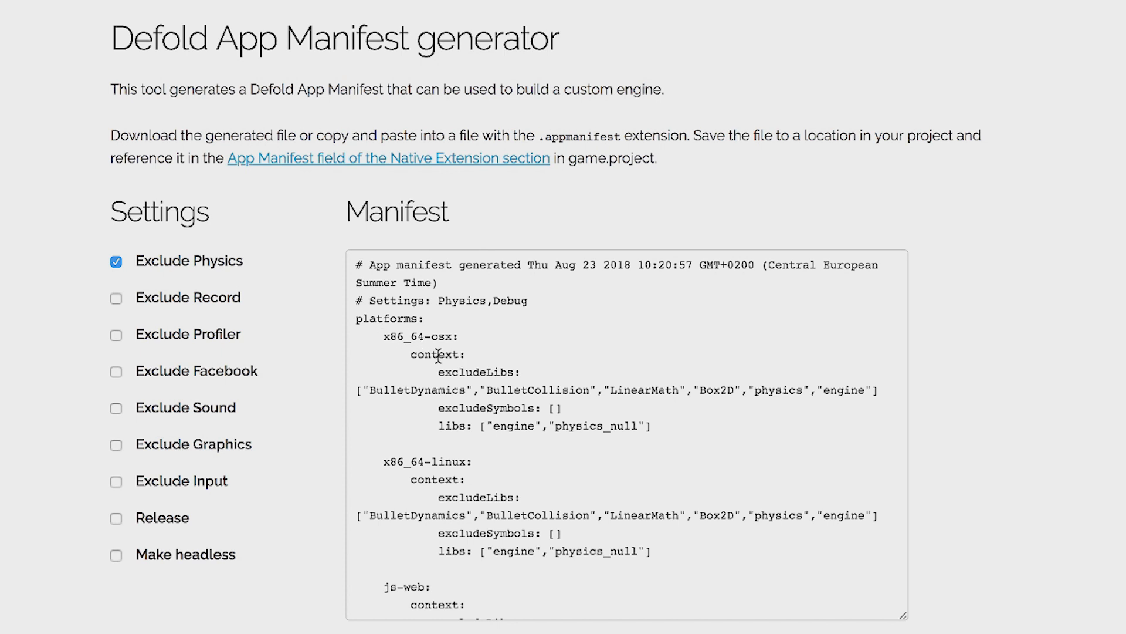
mouse_move(493, 375)
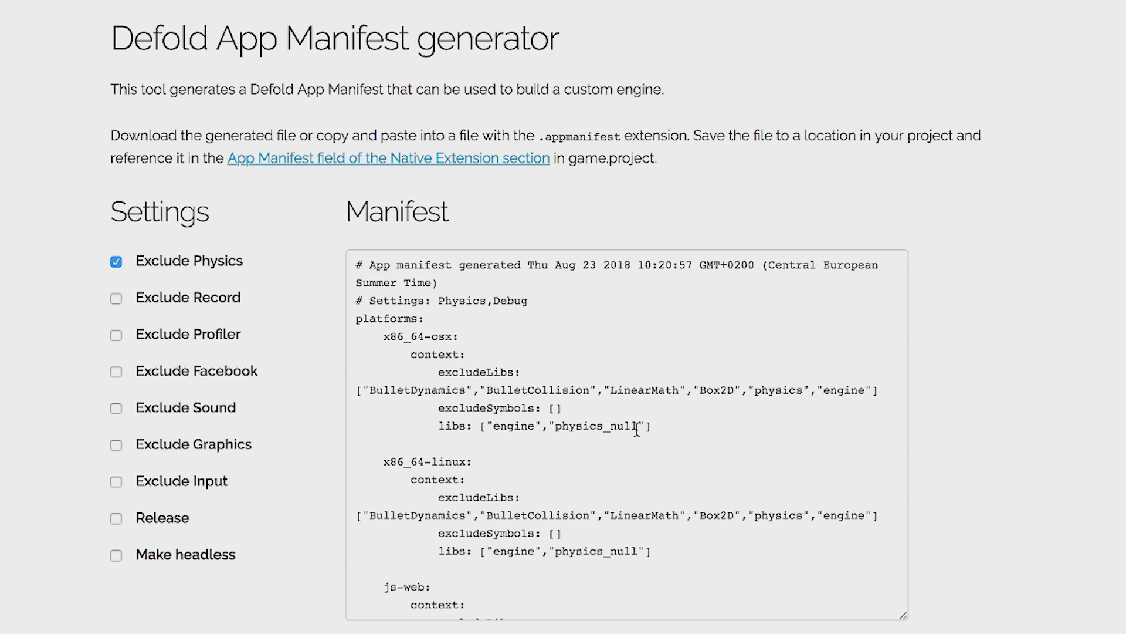
mouse_move(380, 389)
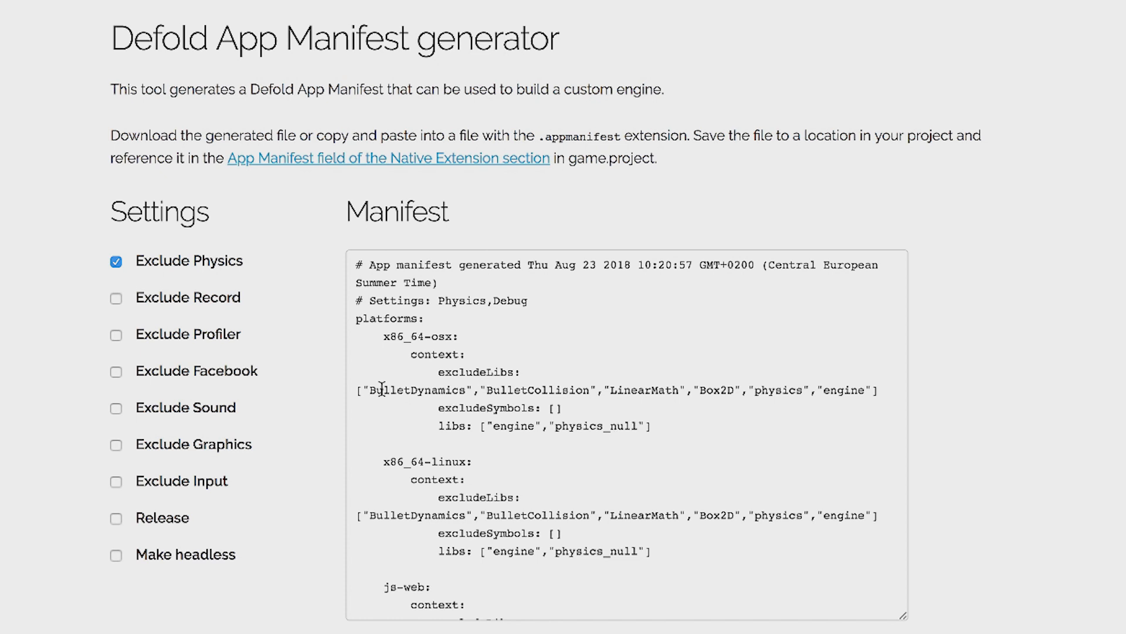
left_click_drag(380, 389, 761, 408)
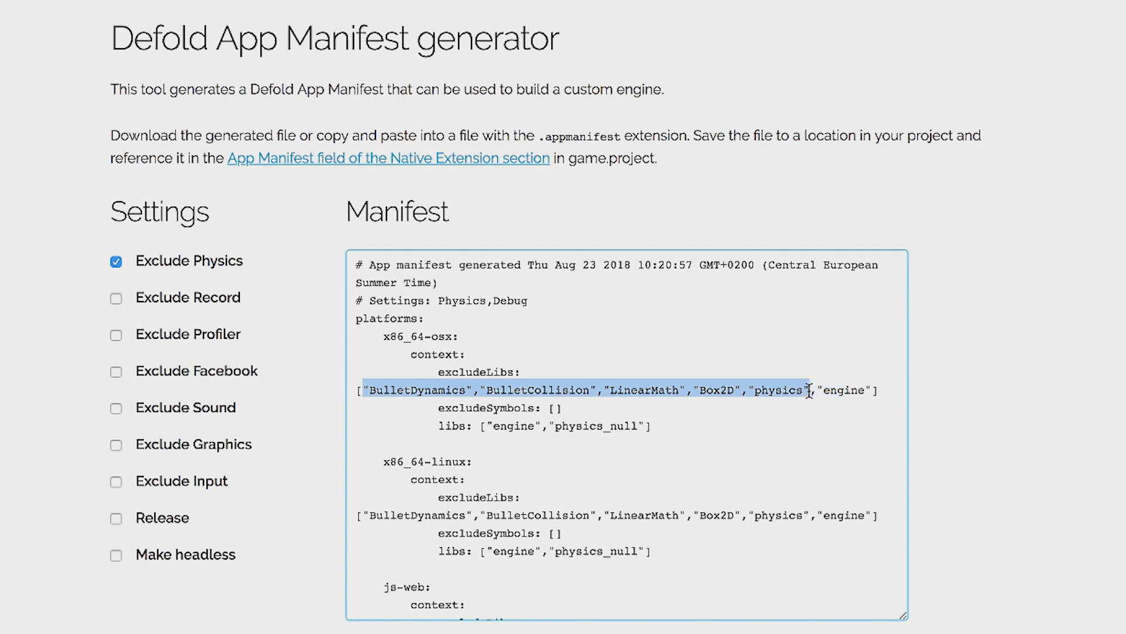
mouse_move(585, 421)
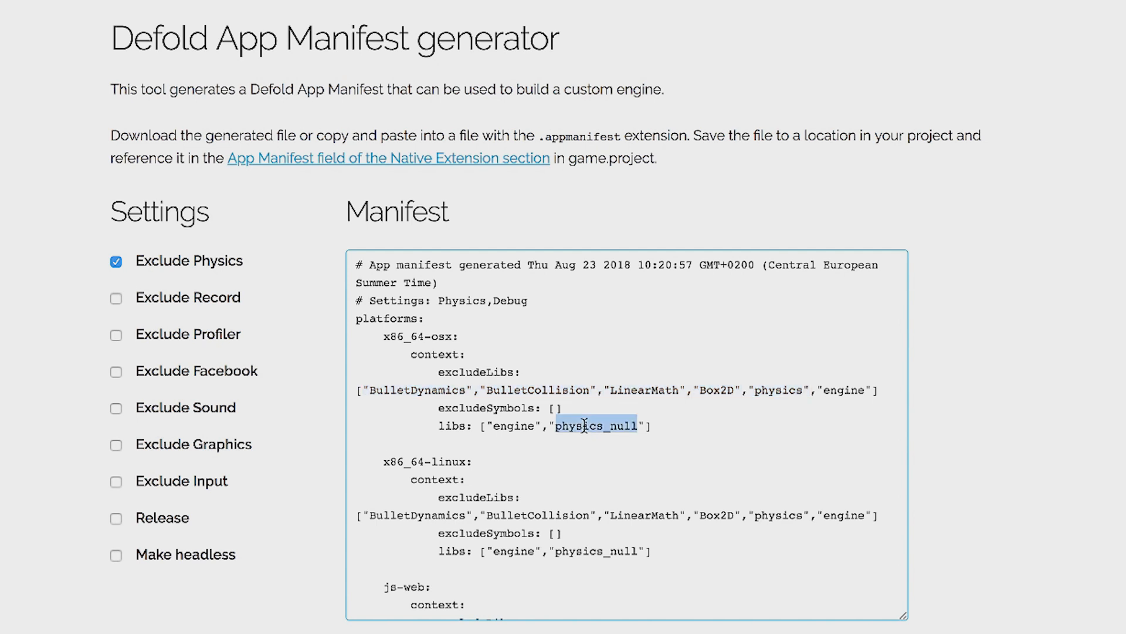
mouse_move(519, 451)
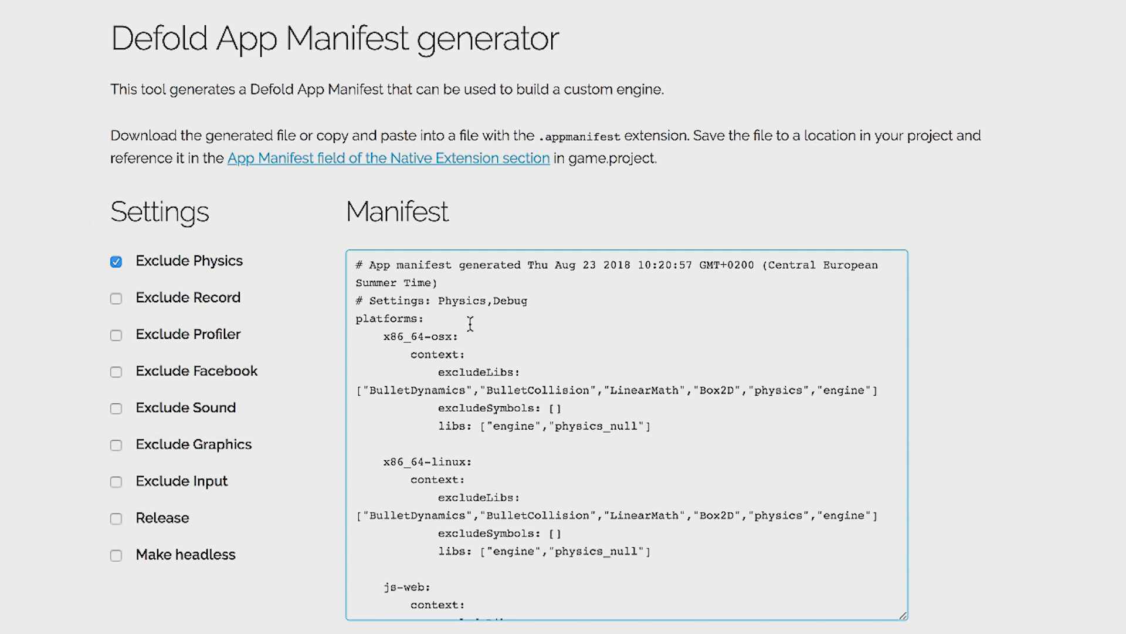
mouse_move(357, 264)
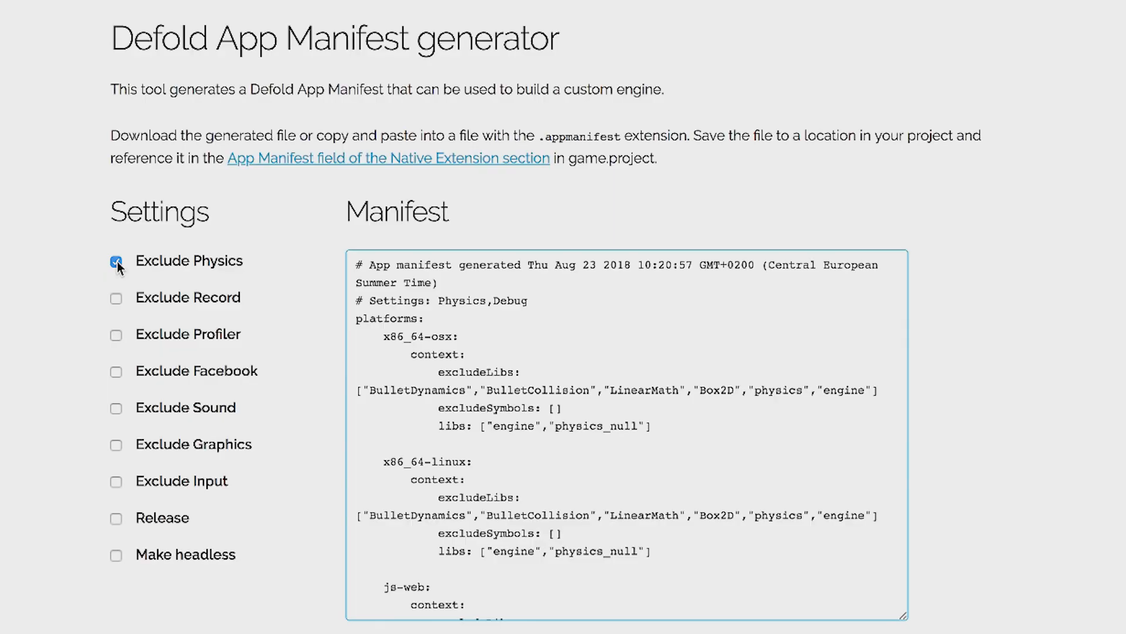
Turn off Exclude Physics, toggle Exclude Record on and off, leaving a Debug-only manifest
left_click(116, 261)
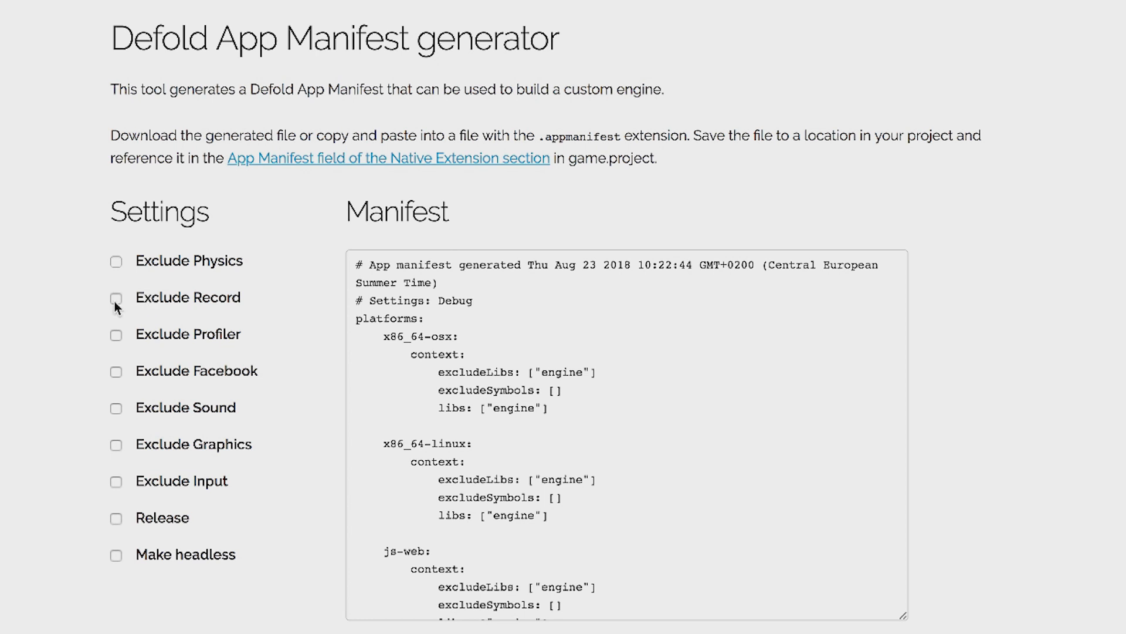
left_click(116, 298)
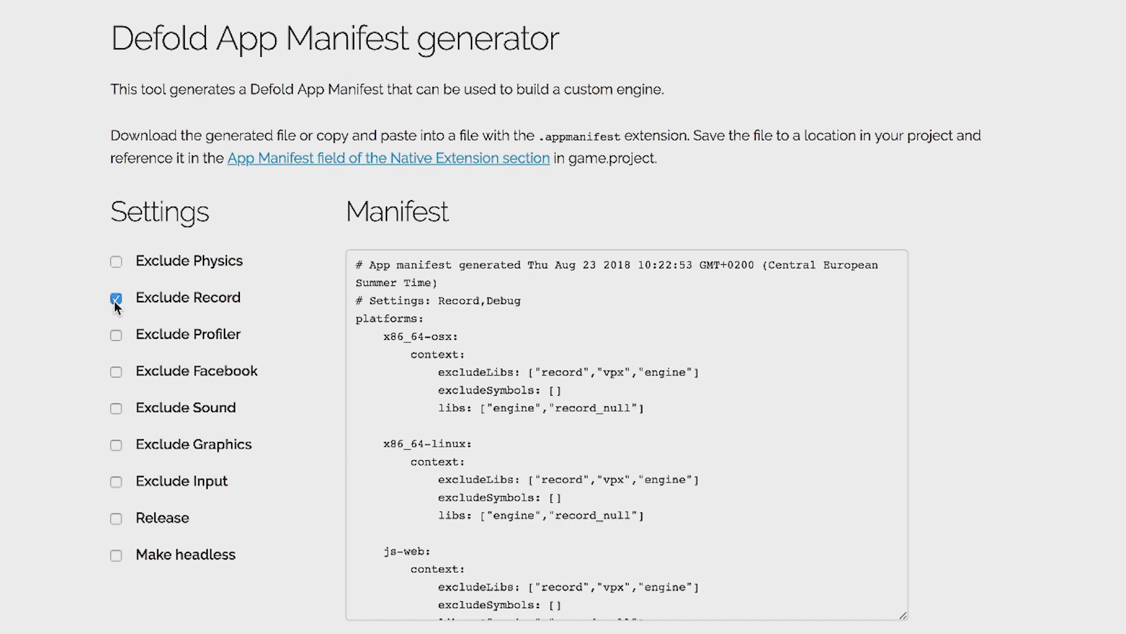
left_click(116, 297)
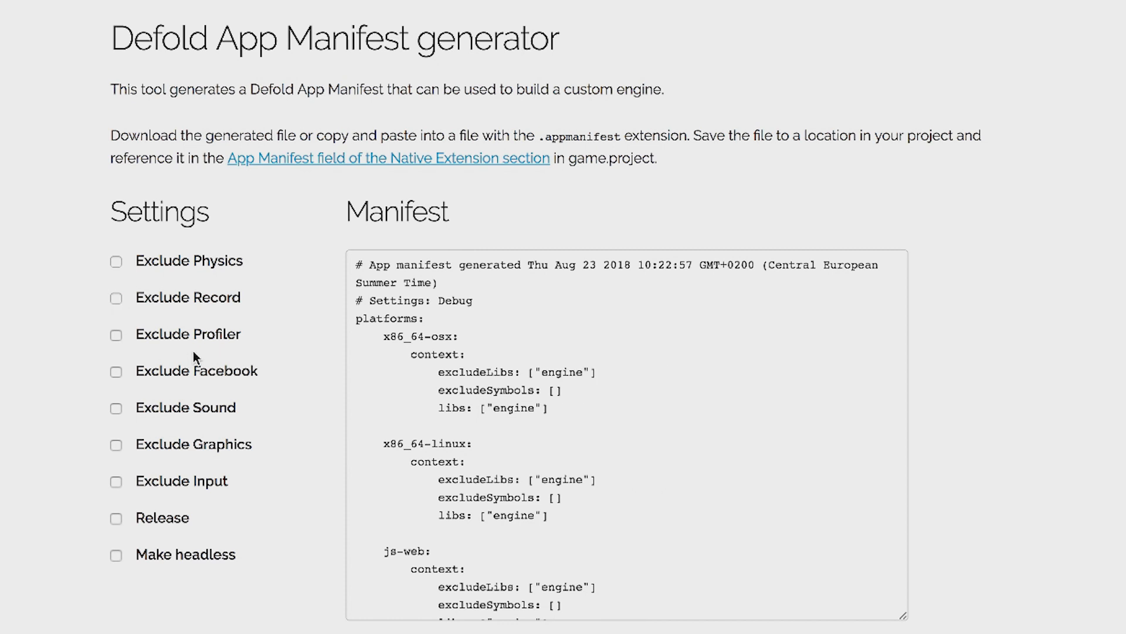
mouse_move(210, 339)
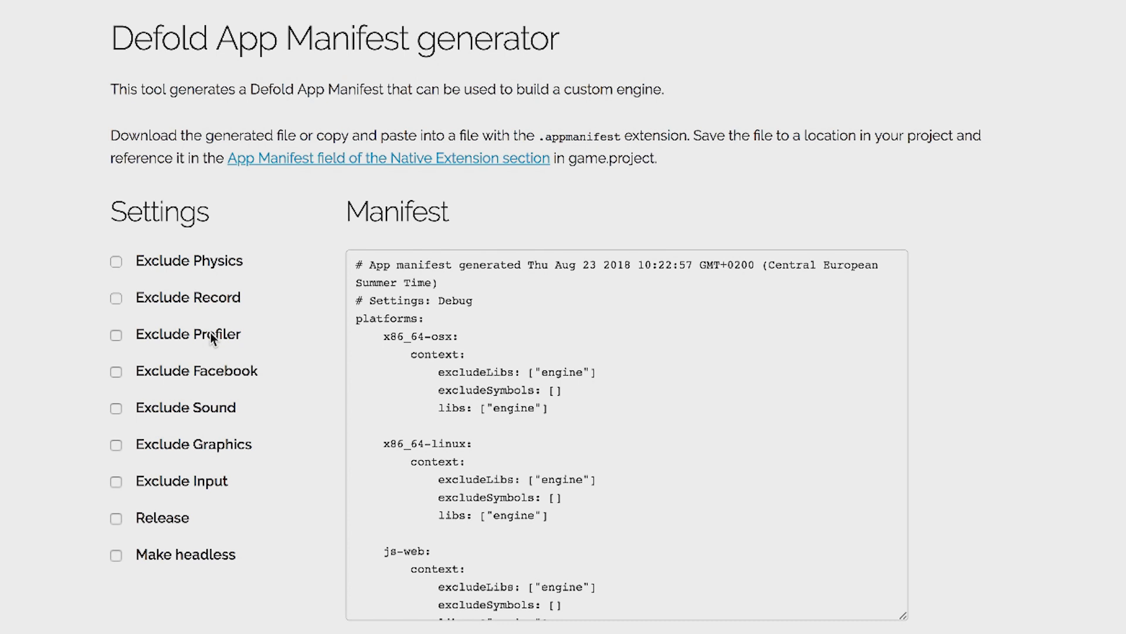
mouse_move(151, 350)
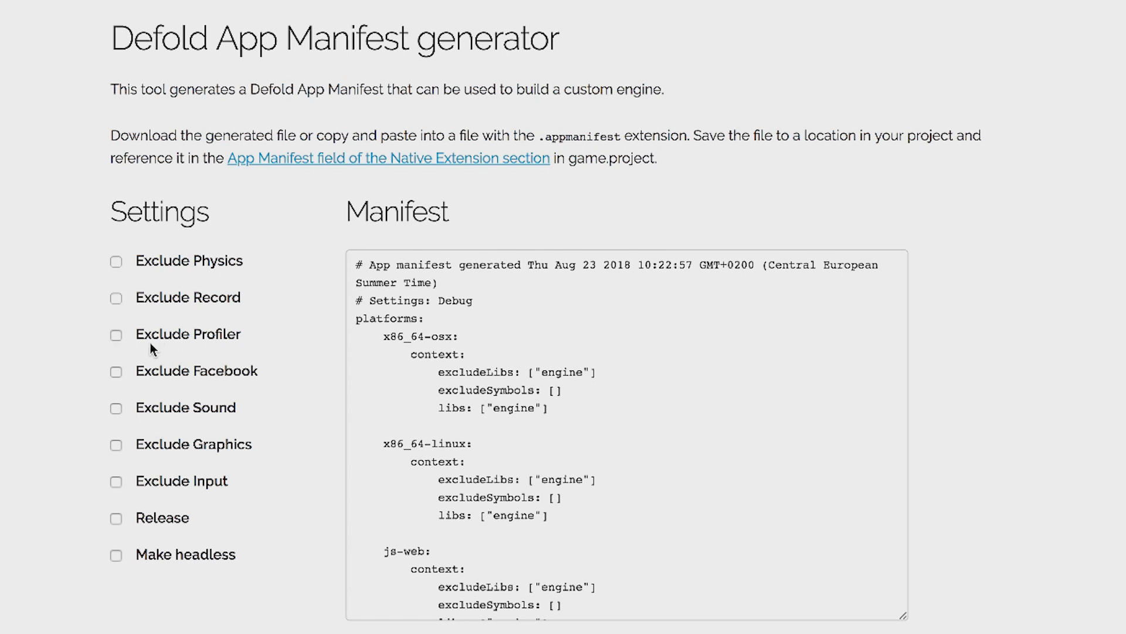
mouse_move(185, 339)
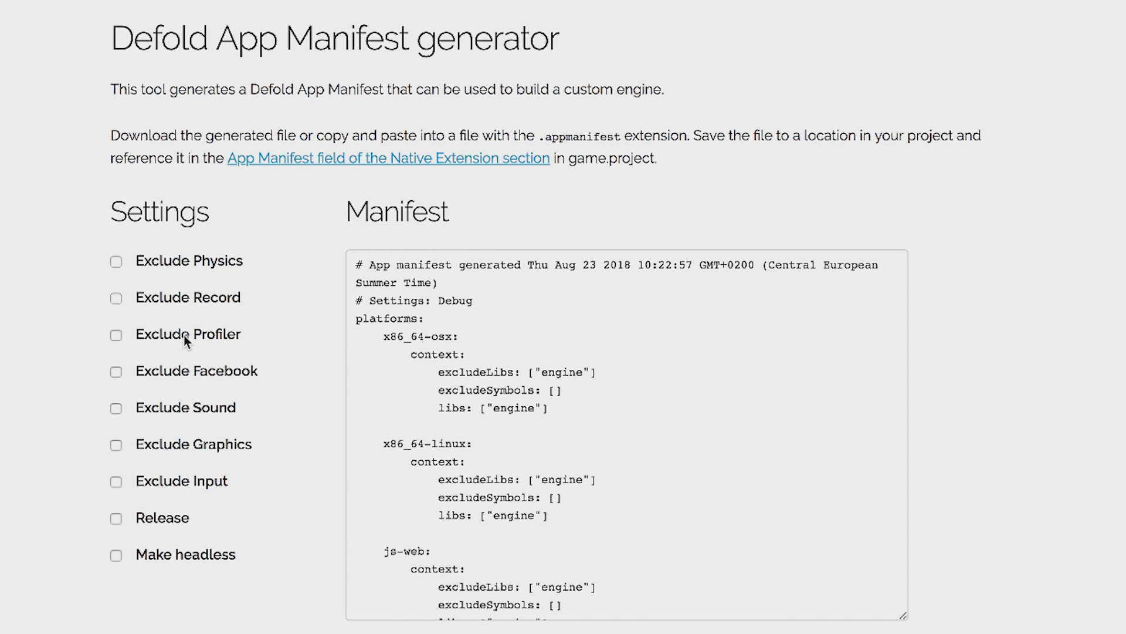
mouse_move(152, 343)
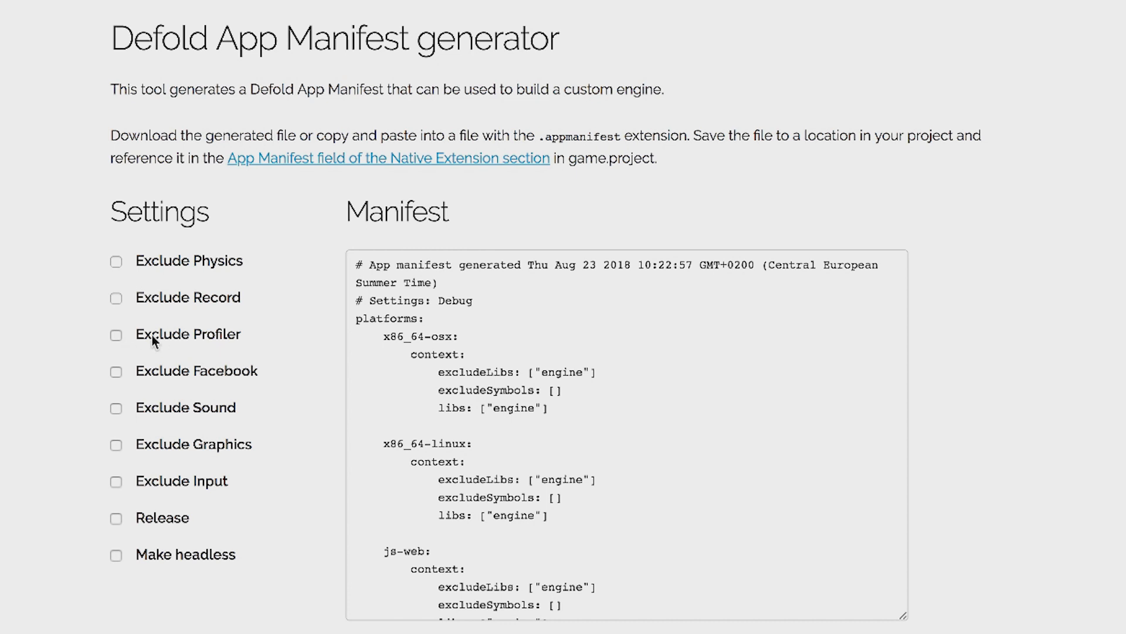
mouse_move(171, 395)
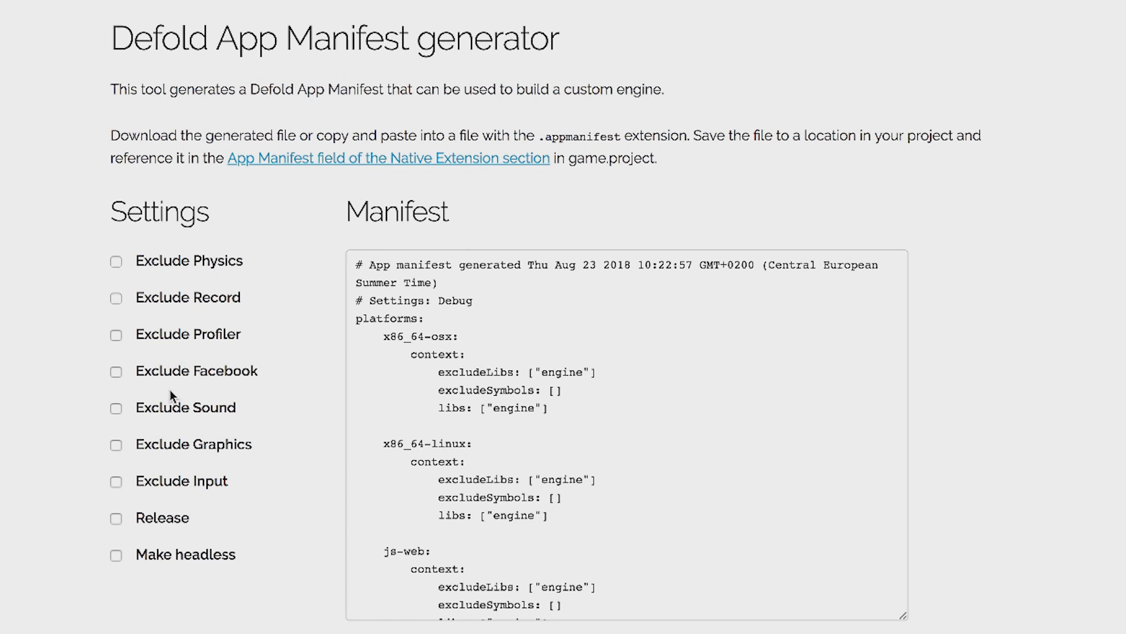
mouse_move(203, 376)
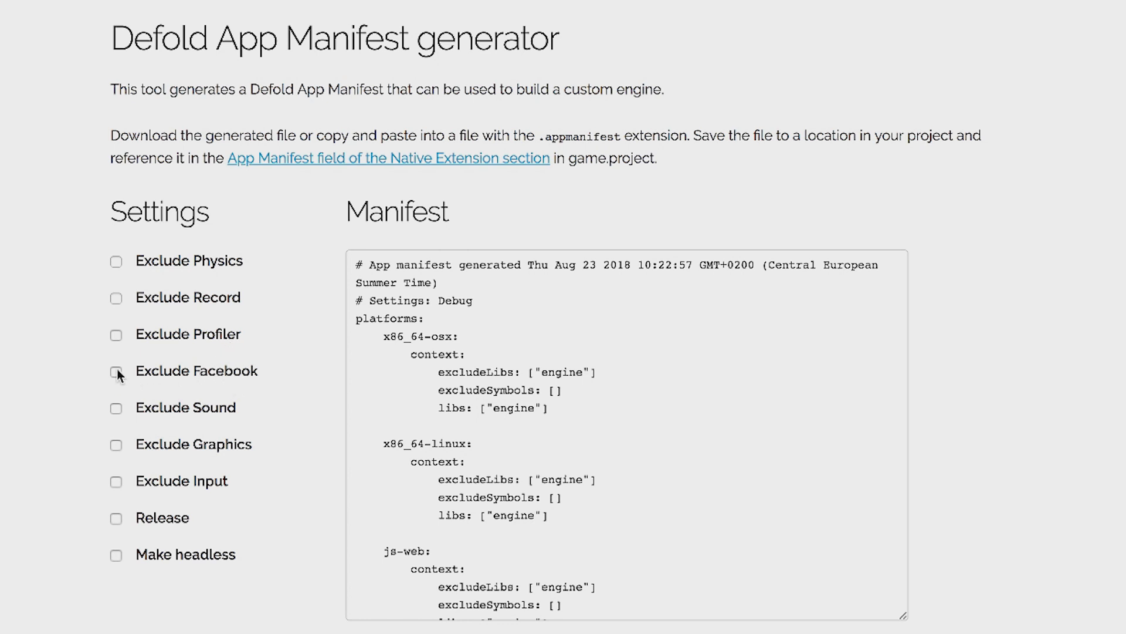
Toggle Exclude Facebook on and off, then enable Exclude Sound linking sound_null
left_click(117, 374)
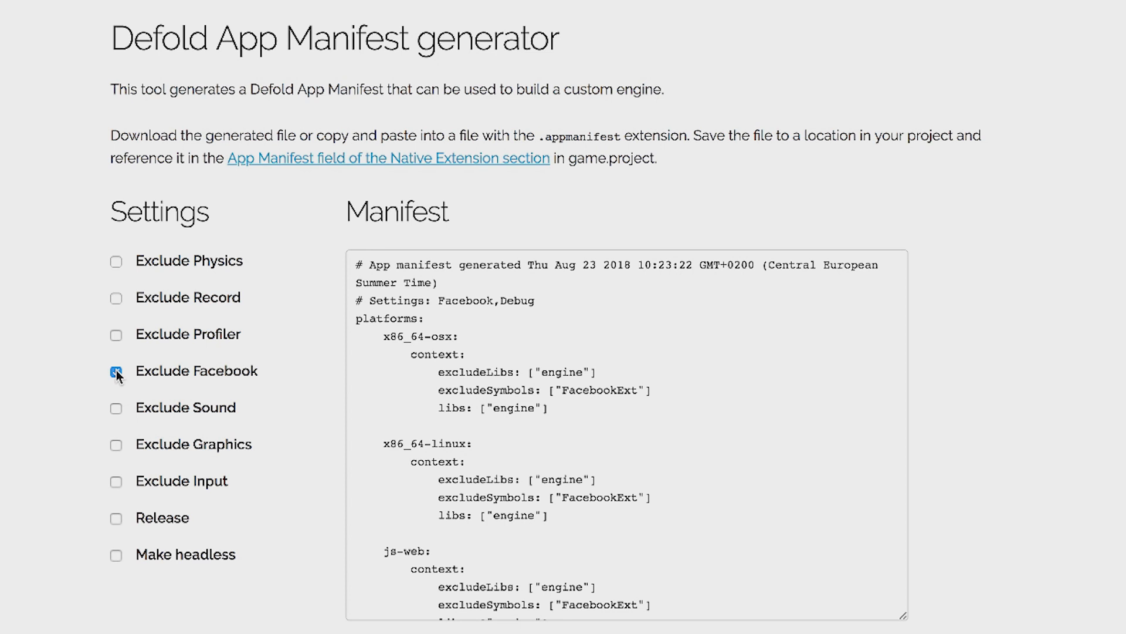
left_click(116, 369)
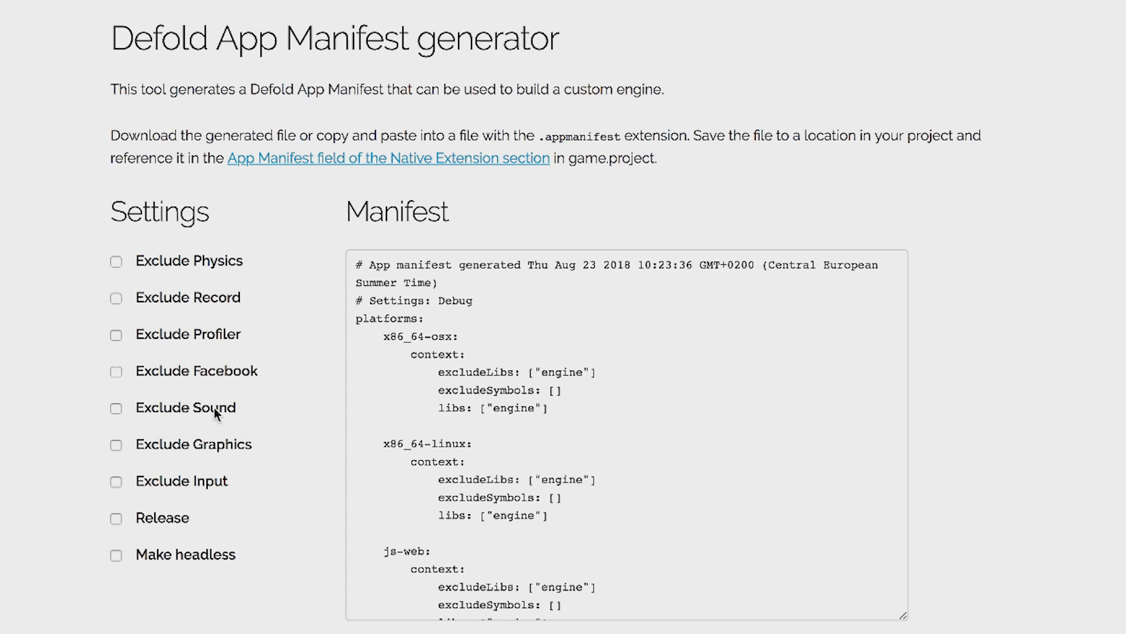
left_click(117, 409)
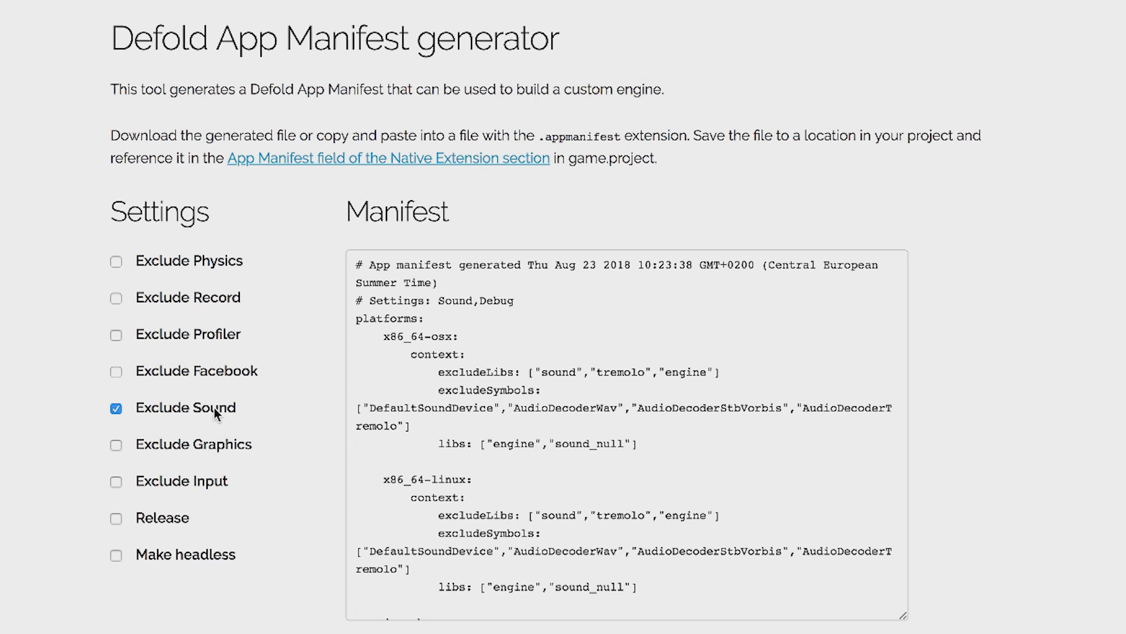
Turn off Exclude Sound and enable Make headless, stripping record, sound, graphics and input
left_click(116, 408)
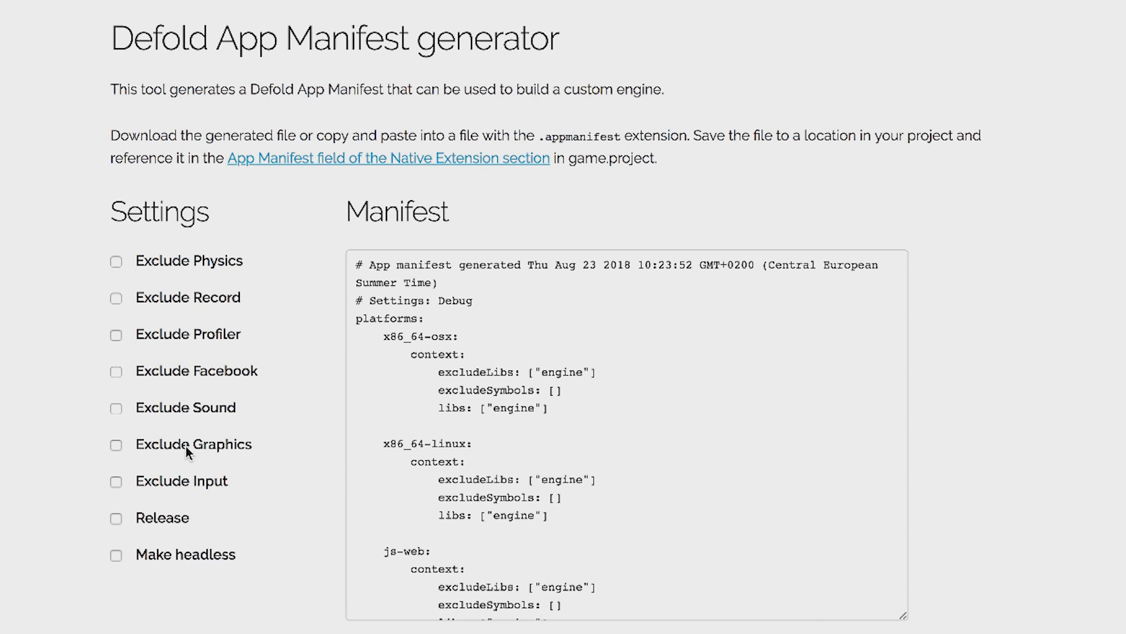
mouse_move(173, 488)
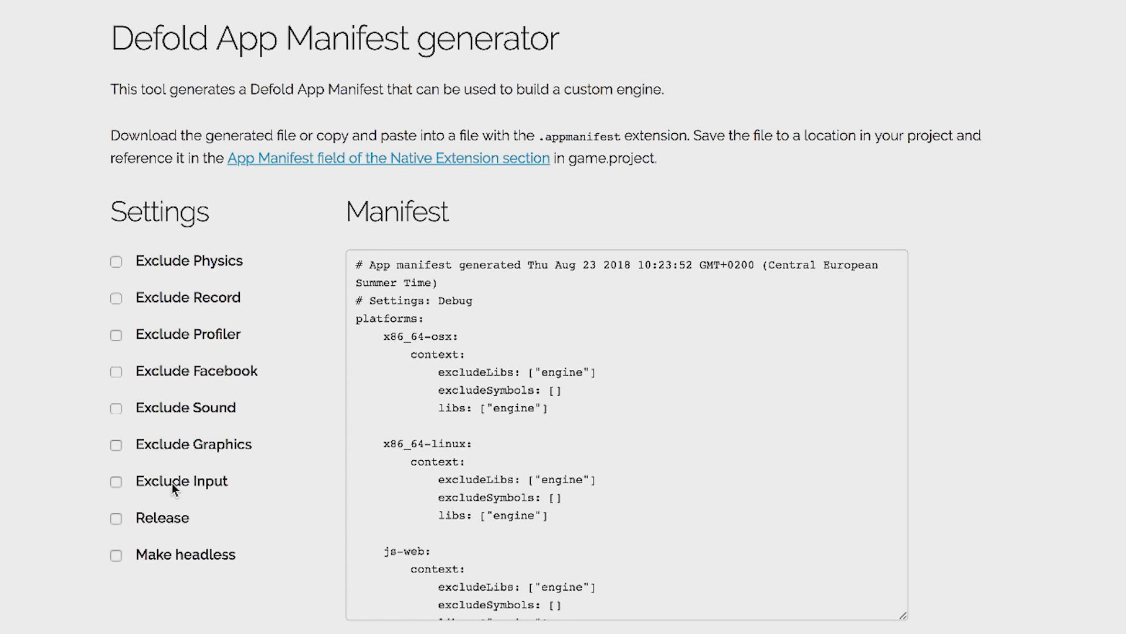
mouse_move(208, 451)
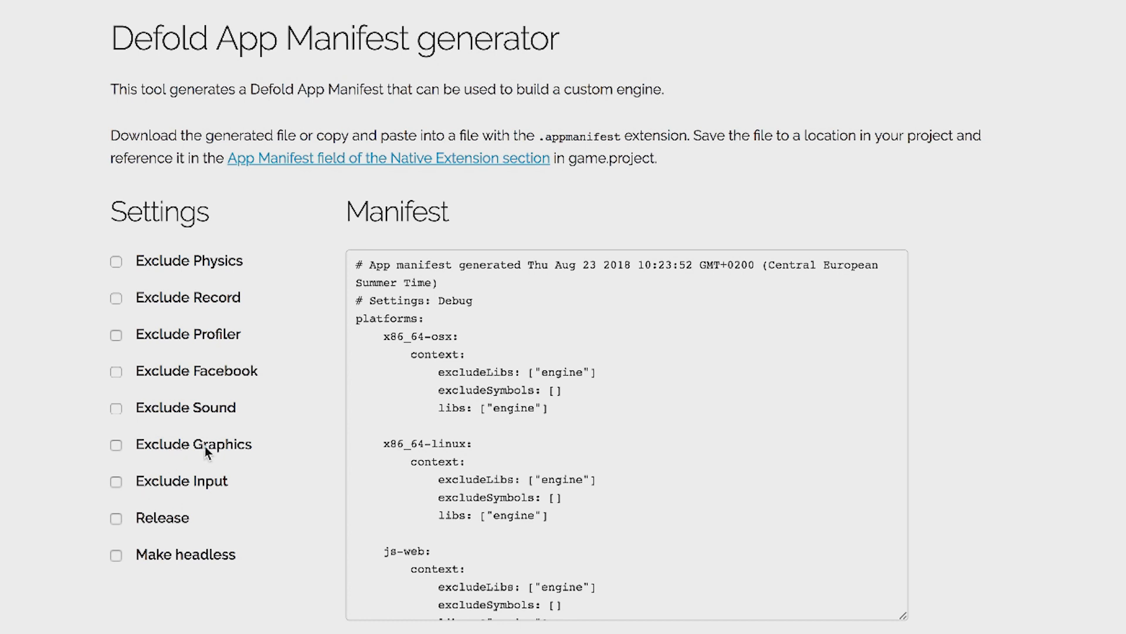
mouse_move(227, 484)
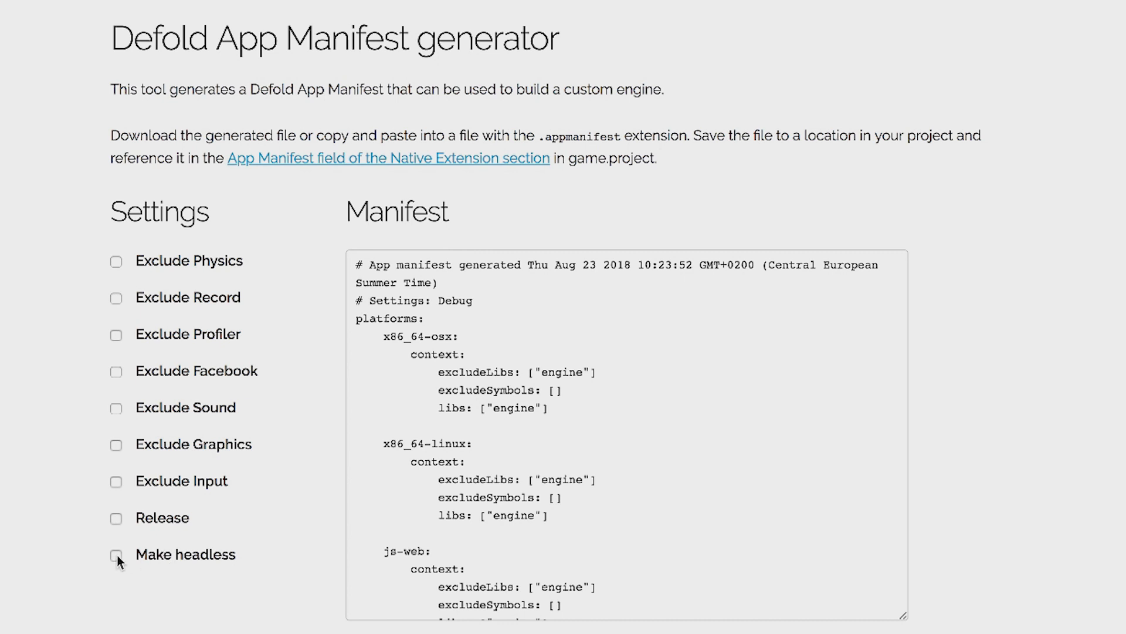
left_click(116, 555)
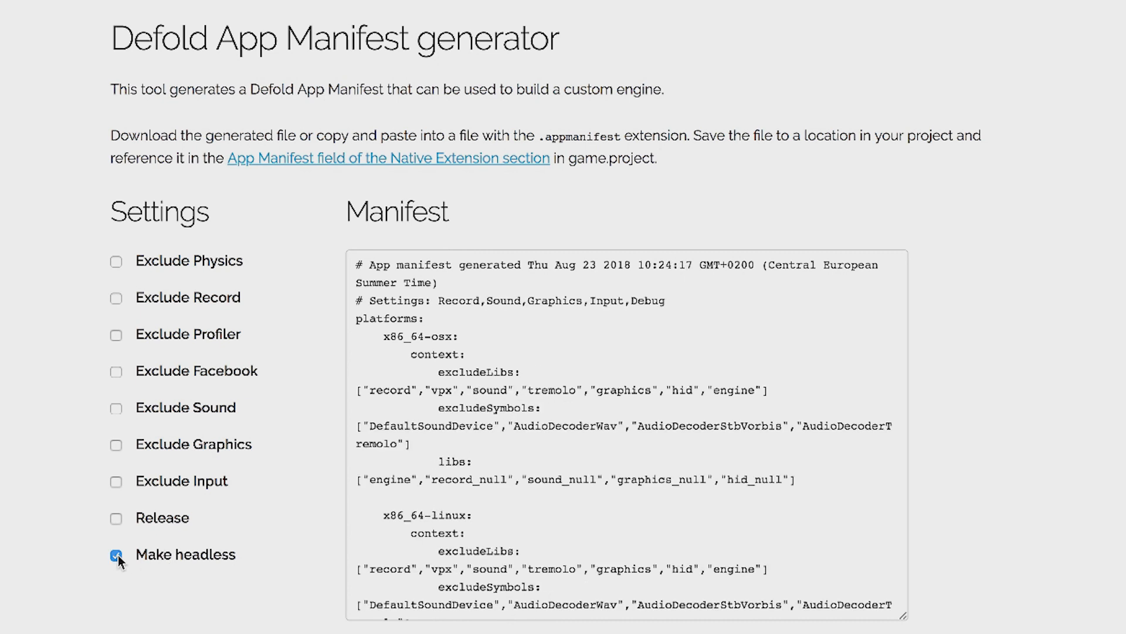